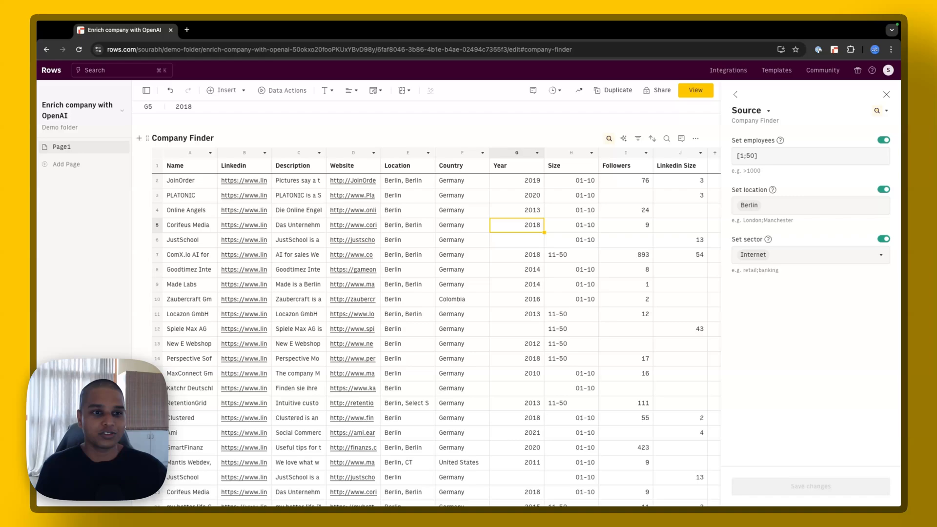
pyautogui.moveTo(531, 248)
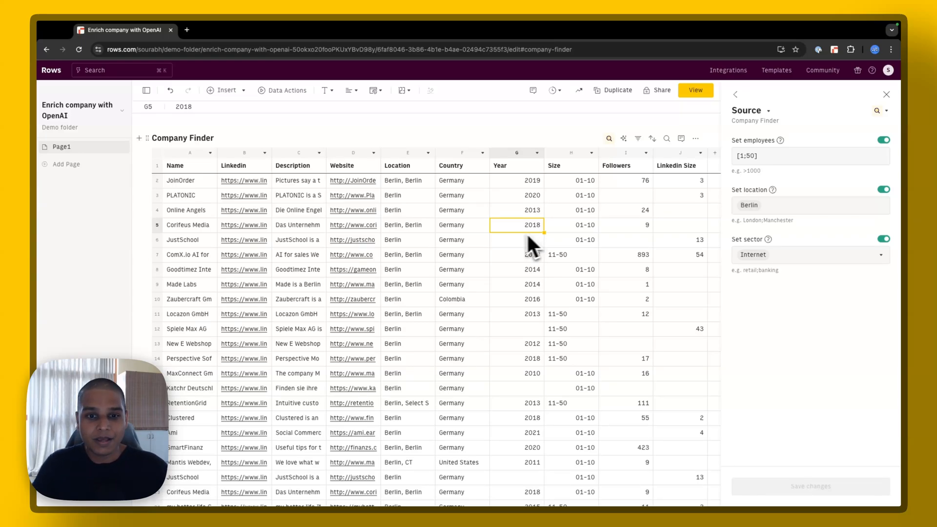
# Open the AI Analyst and ask 'What is the funding status of the company'.
pyautogui.click(407, 224)
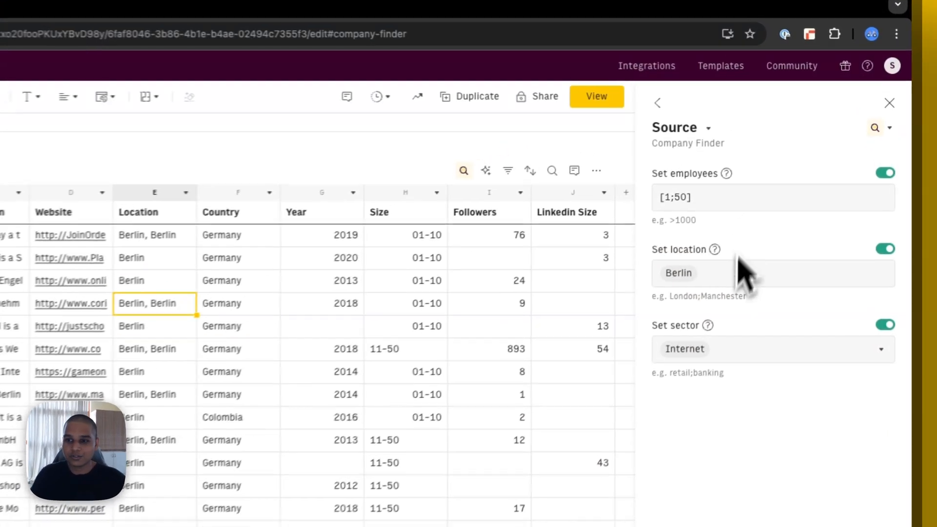
pyautogui.click(889, 103)
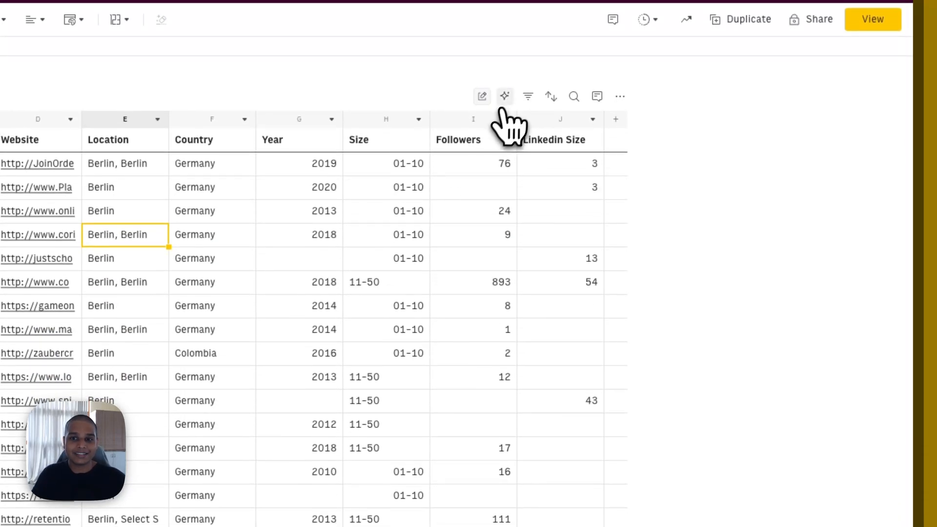
pyautogui.moveTo(504, 95)
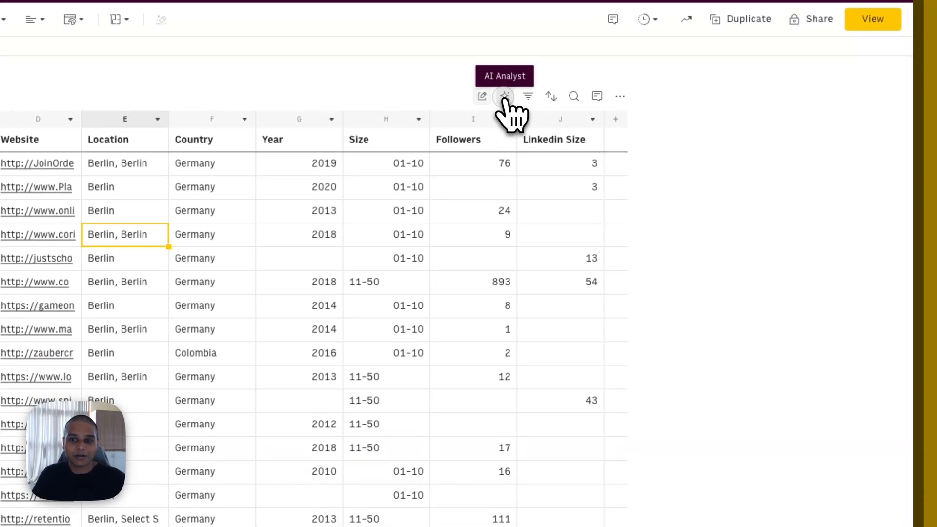
pyautogui.click(504, 96)
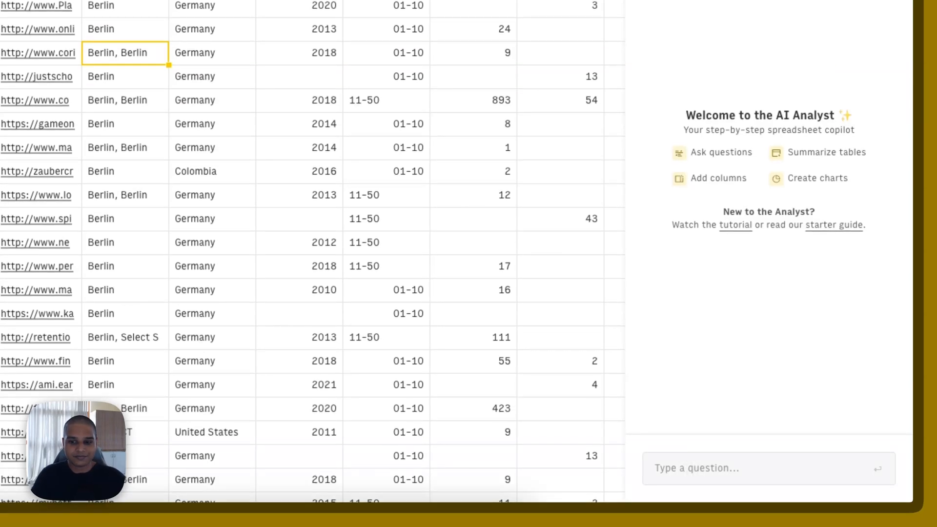
pyautogui.write('What is the f')
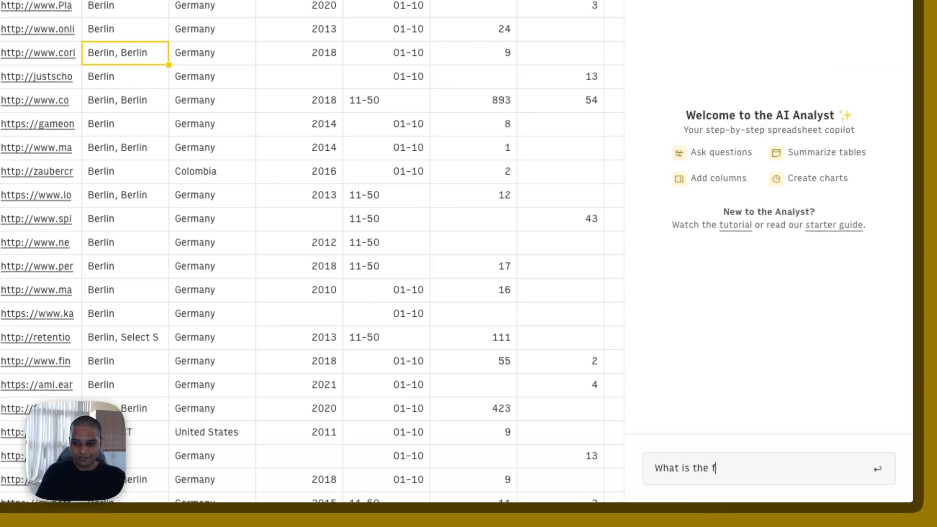
pyautogui.write('unding sta')
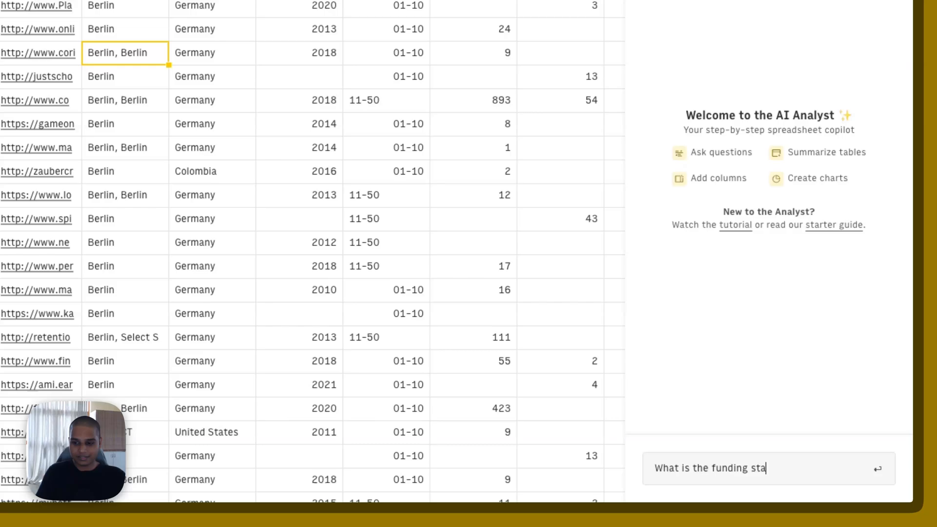
pyautogui.write('tus of the')
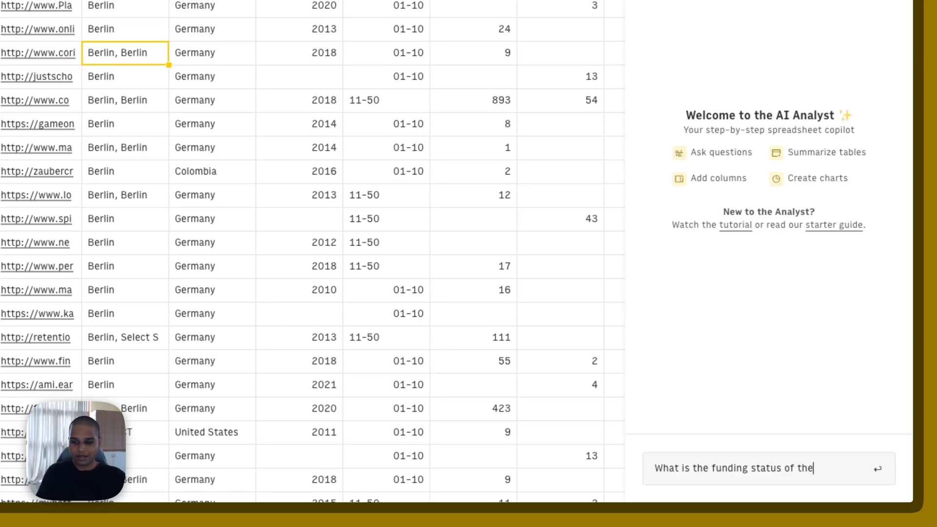
pyautogui.press('Return')
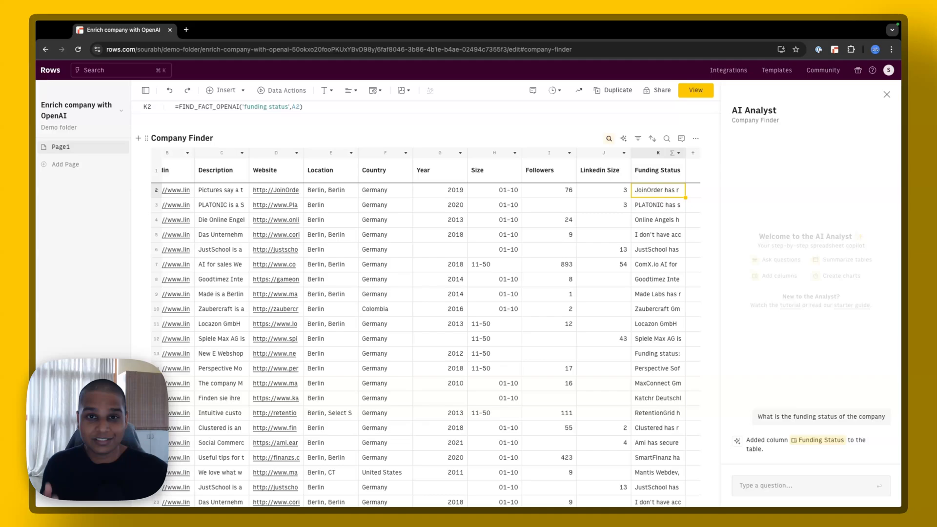
# Ask the AI Analyst to 'Extract the funding amount in a new column'.
pyautogui.write('Extract the funding')
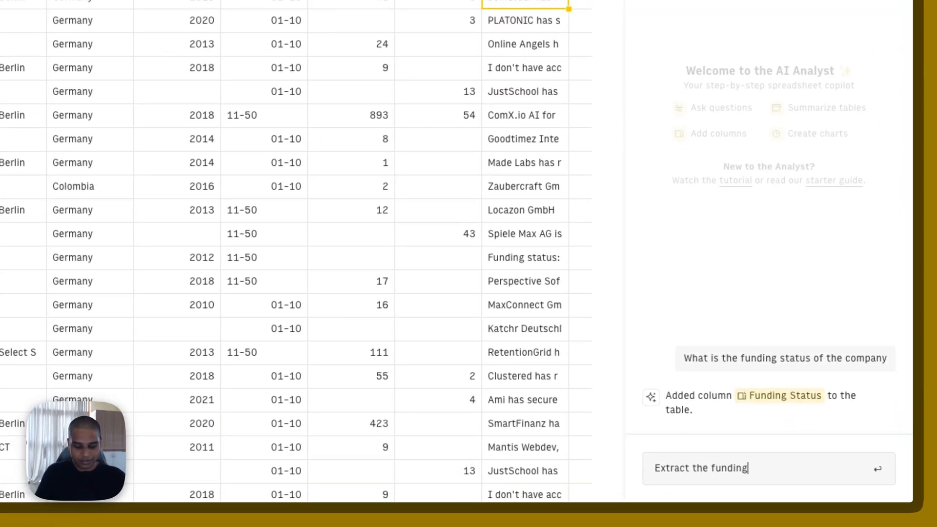
pyautogui.write('amount in a')
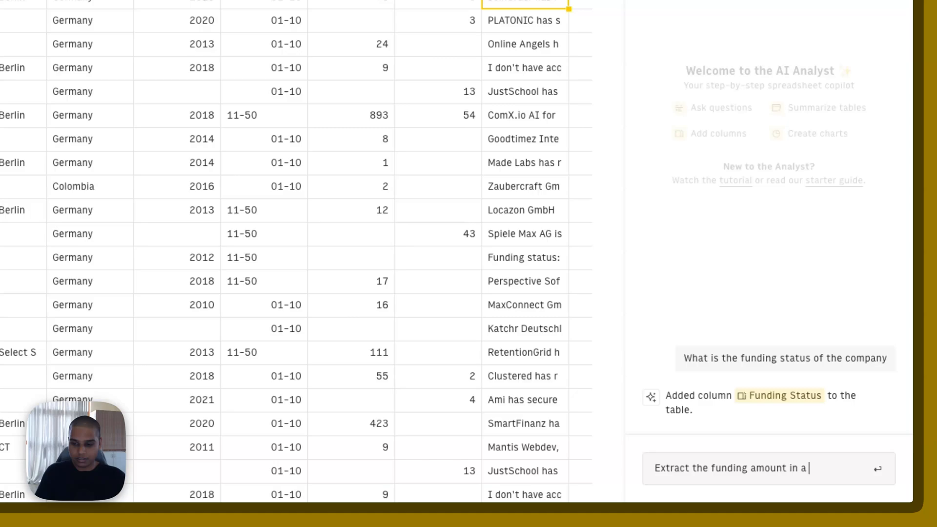
pyautogui.press('Return')
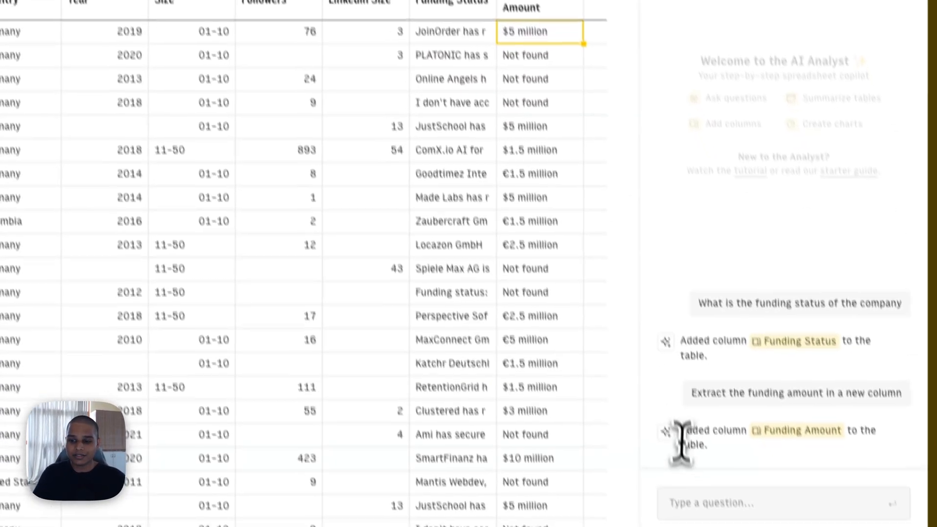
# Ask the AI Analyst to 'Convert funding amount to actual numeric value'.
pyautogui.write('Cp')
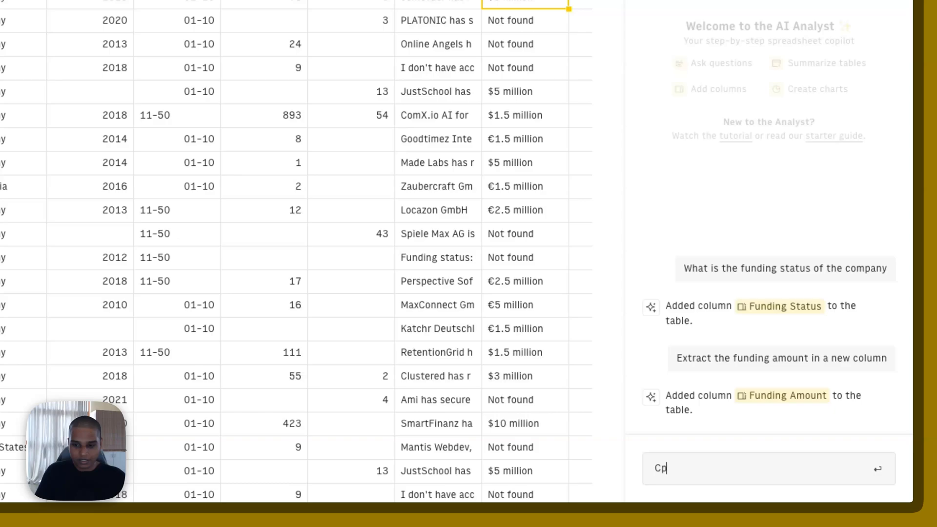
pyautogui.write('Convert')
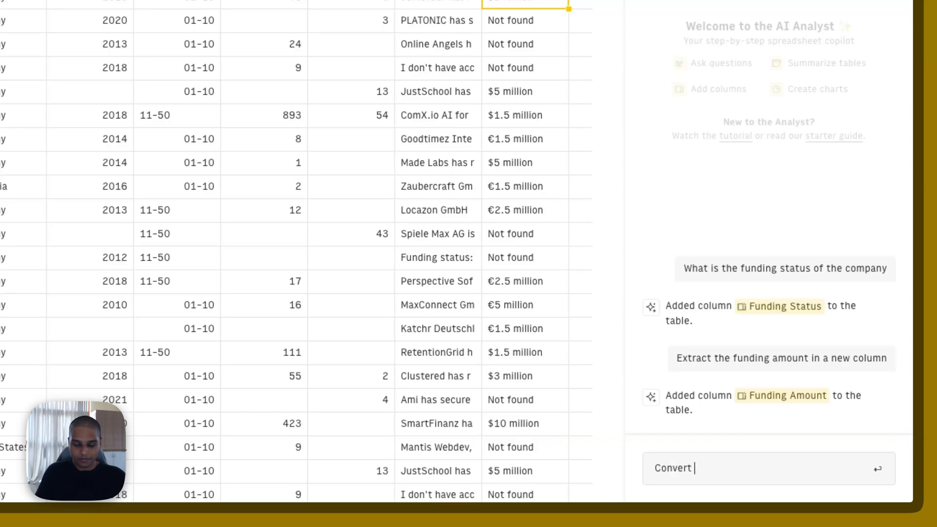
pyautogui.write('funding amount to')
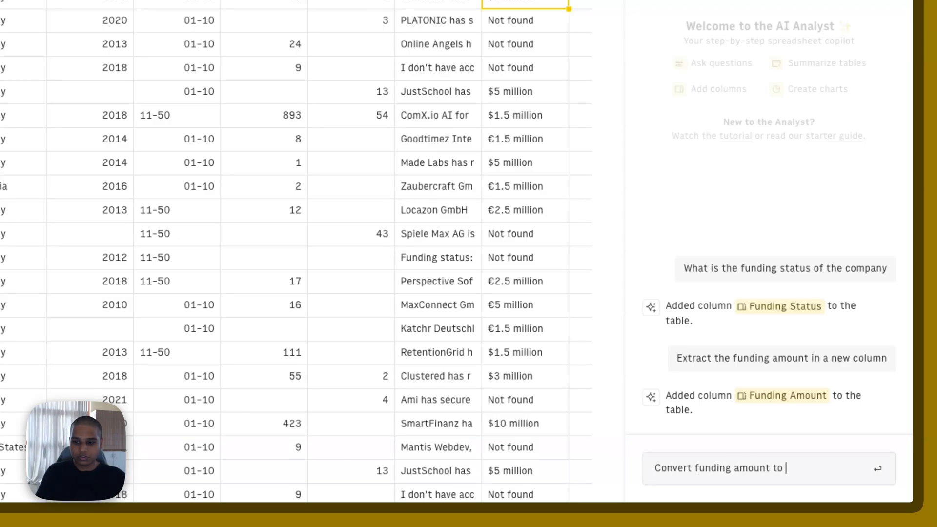
pyautogui.write('actual num')
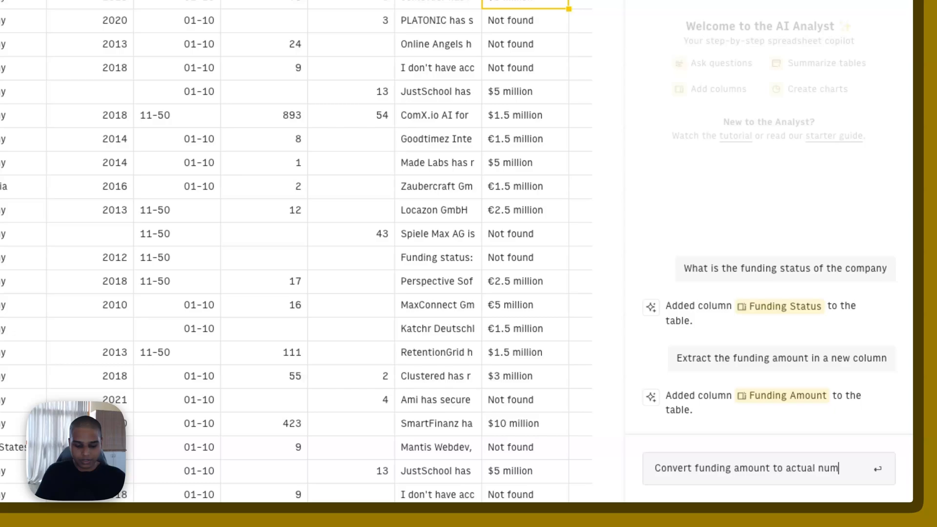
pyautogui.press('Return')
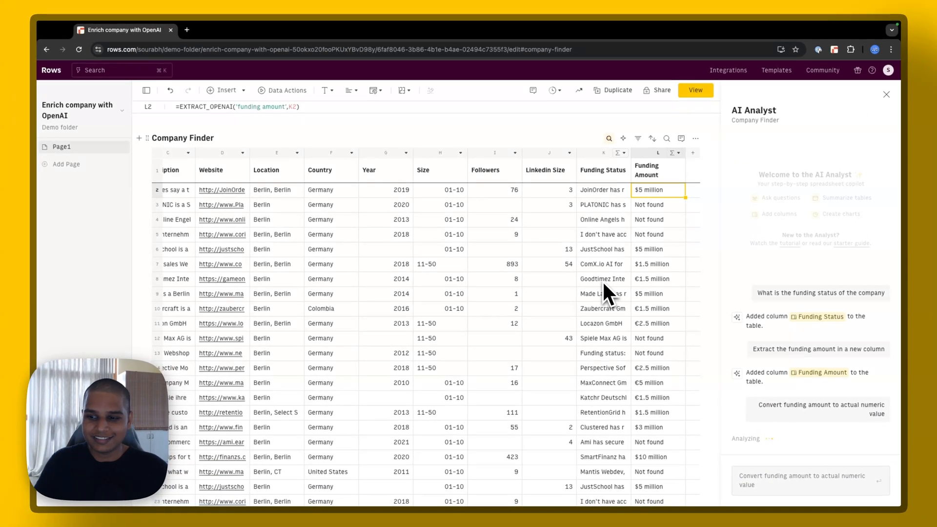
pyautogui.click(820, 409)
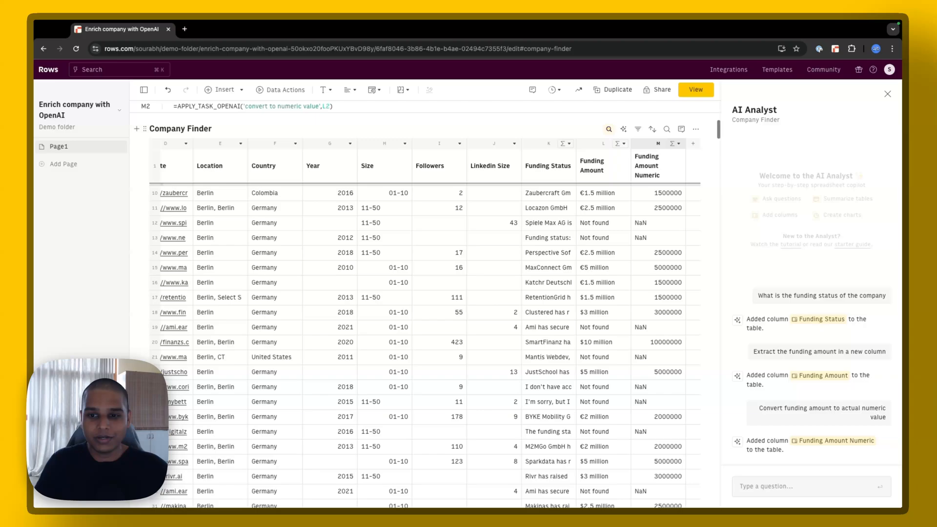
pyautogui.scroll(3)
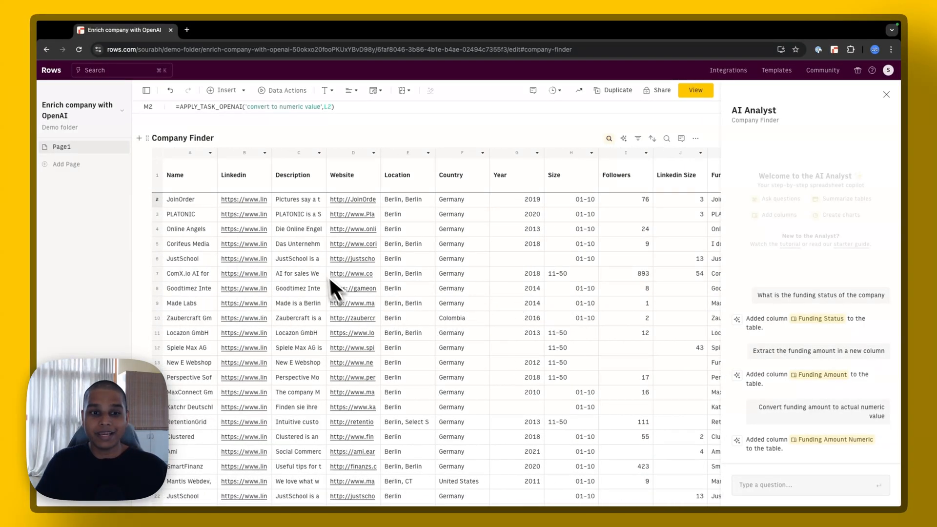
pyautogui.click(298, 214)
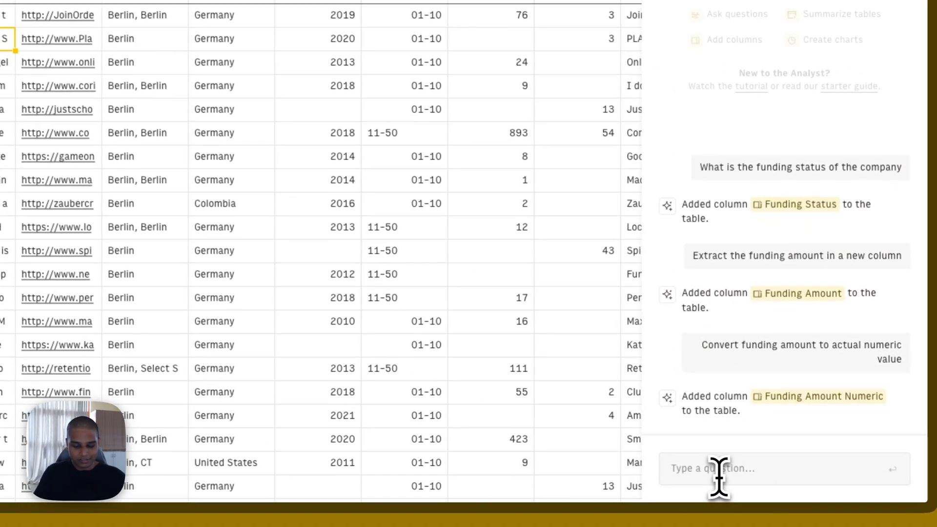
# Ask the AI Analyst to classify each company as AI or non-AI from its description.
pyautogui.write('based on the description, class')
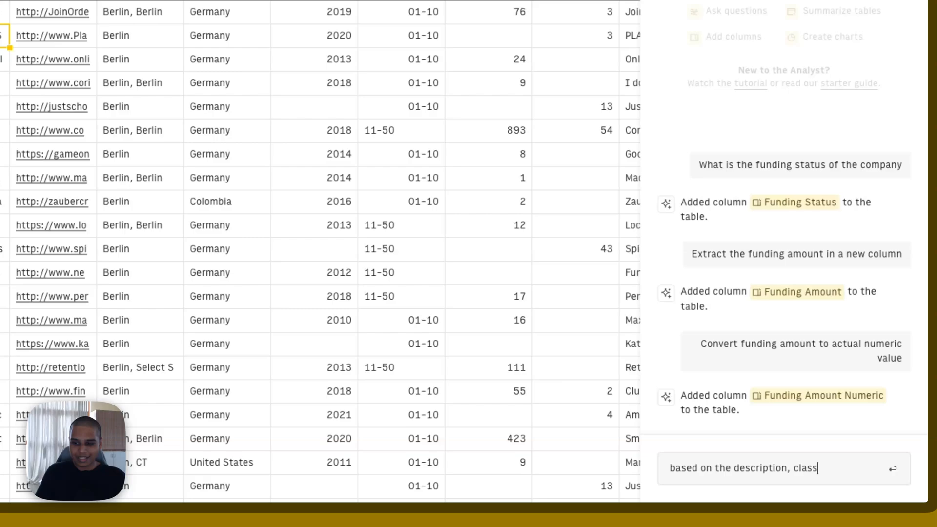
pyautogui.write("ify if it's an")
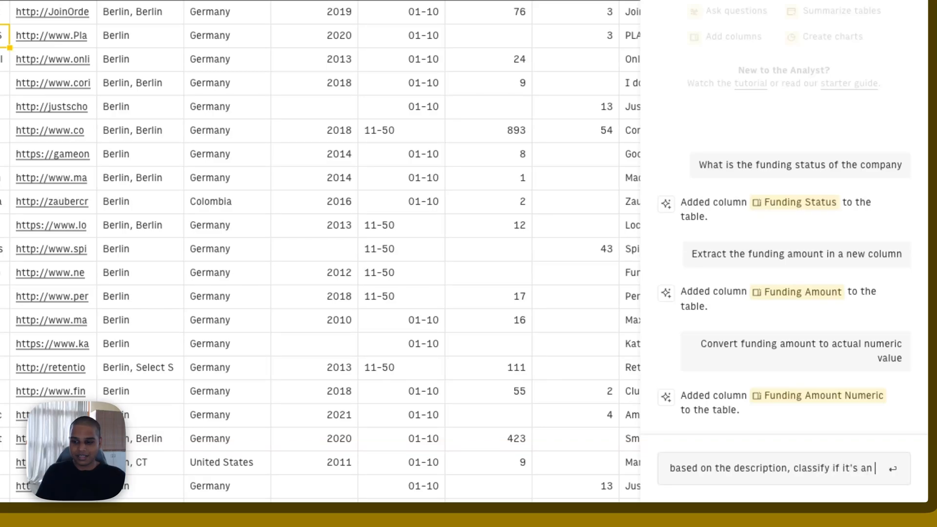
pyautogui.write('AI company or a')
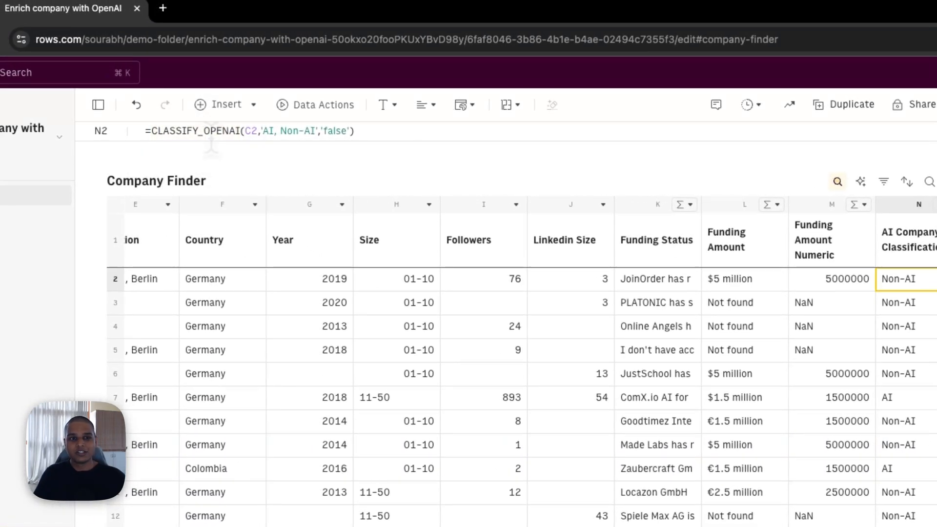
pyautogui.hscroll(-3)
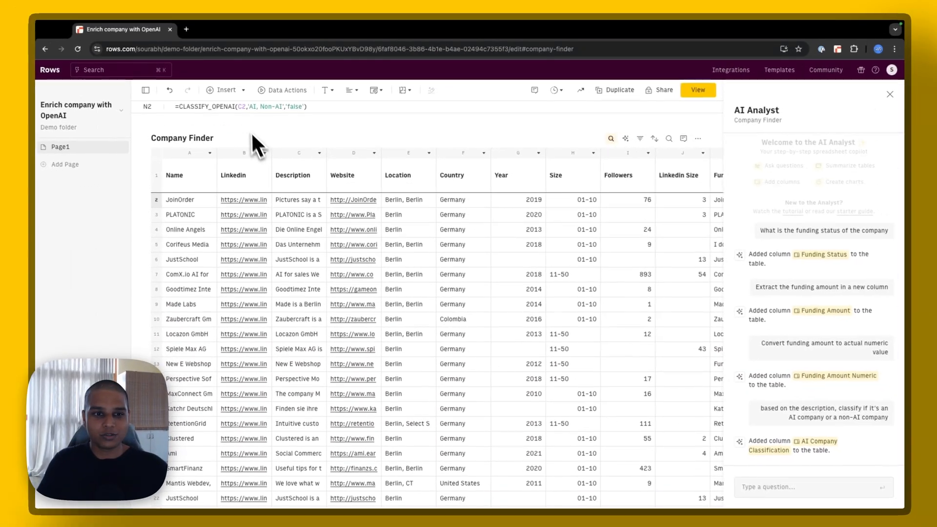
pyautogui.hscroll(3)
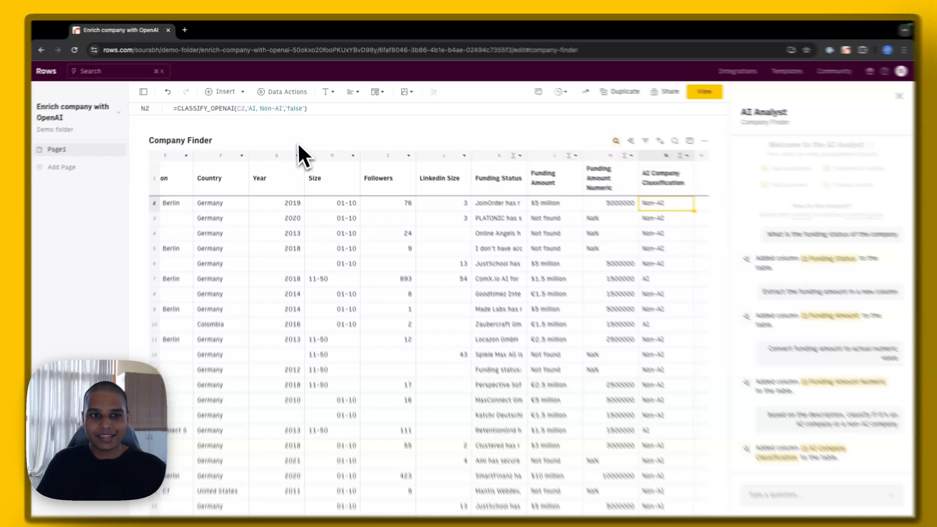